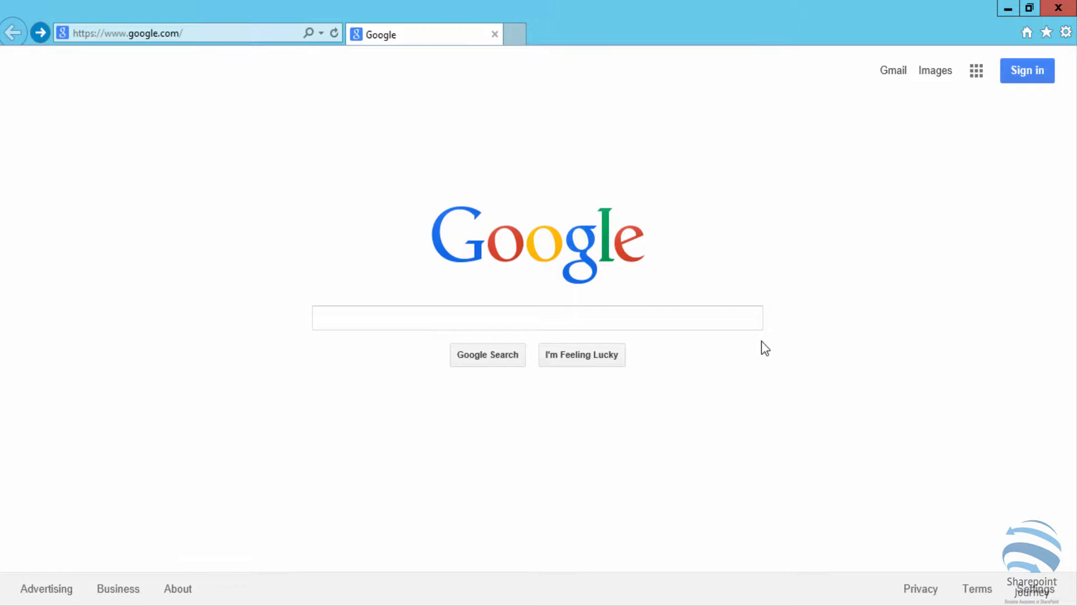
mouse_move(535, 325)
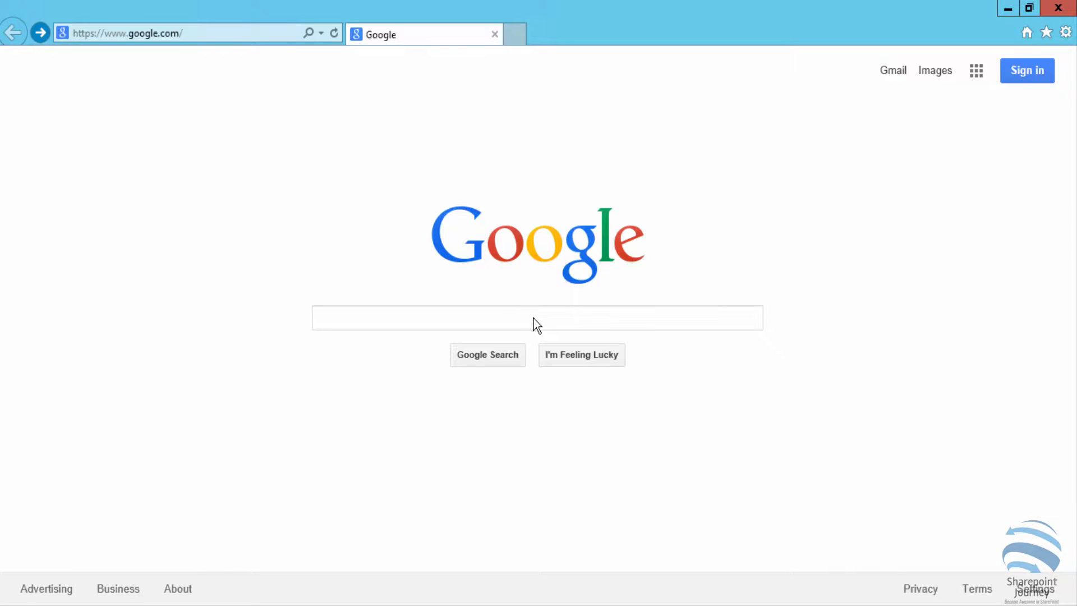
Step: Select the Google search box to search for 'download sharepoint designer 2013'
click(536, 319)
text(download sharepoint designer 2013)
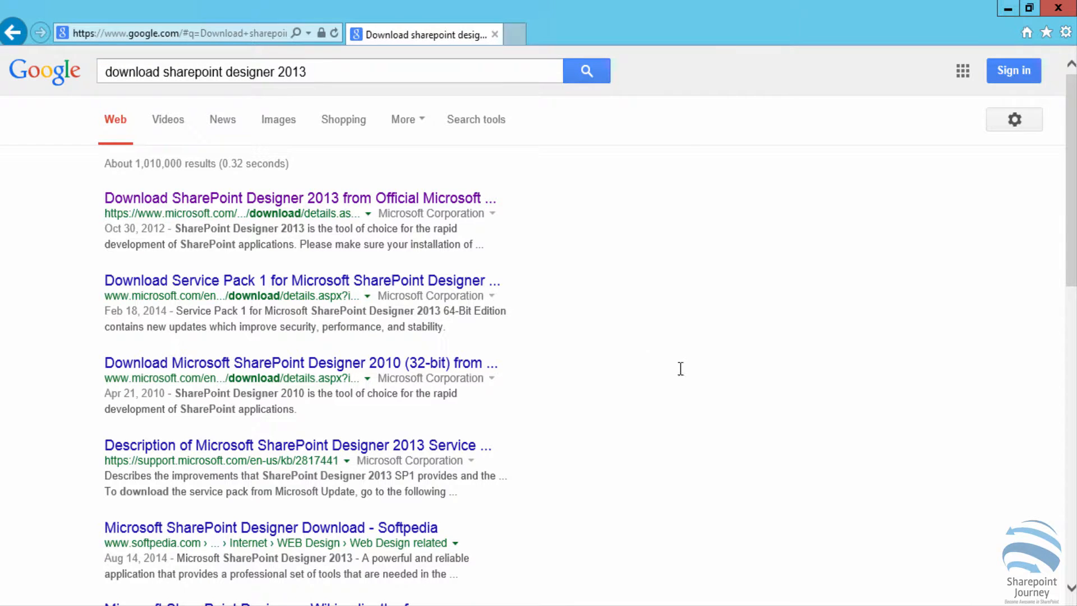
mouse_move(279, 79)
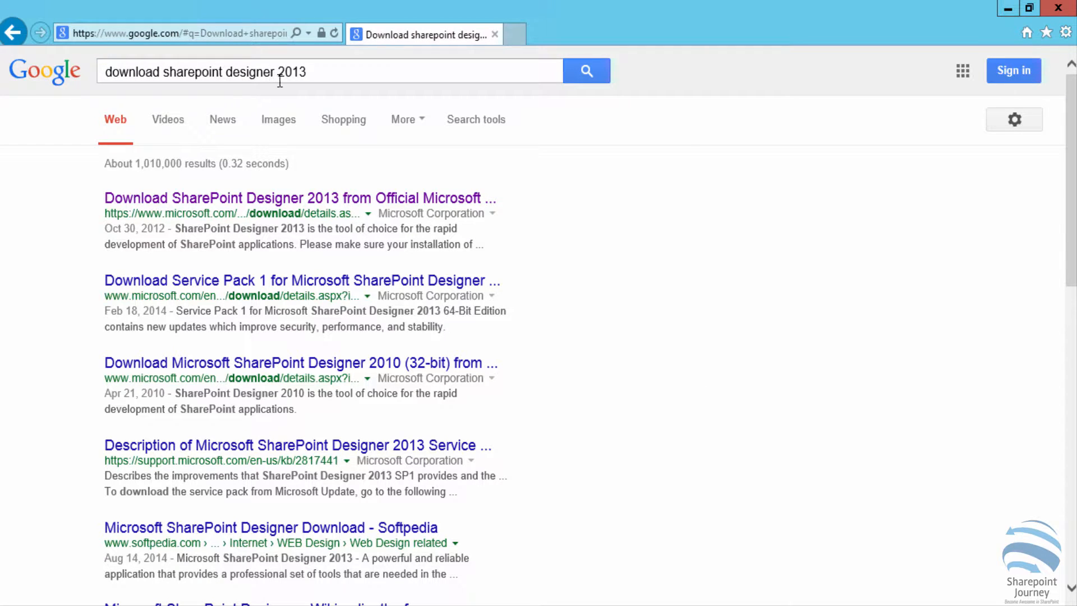
mouse_move(328, 201)
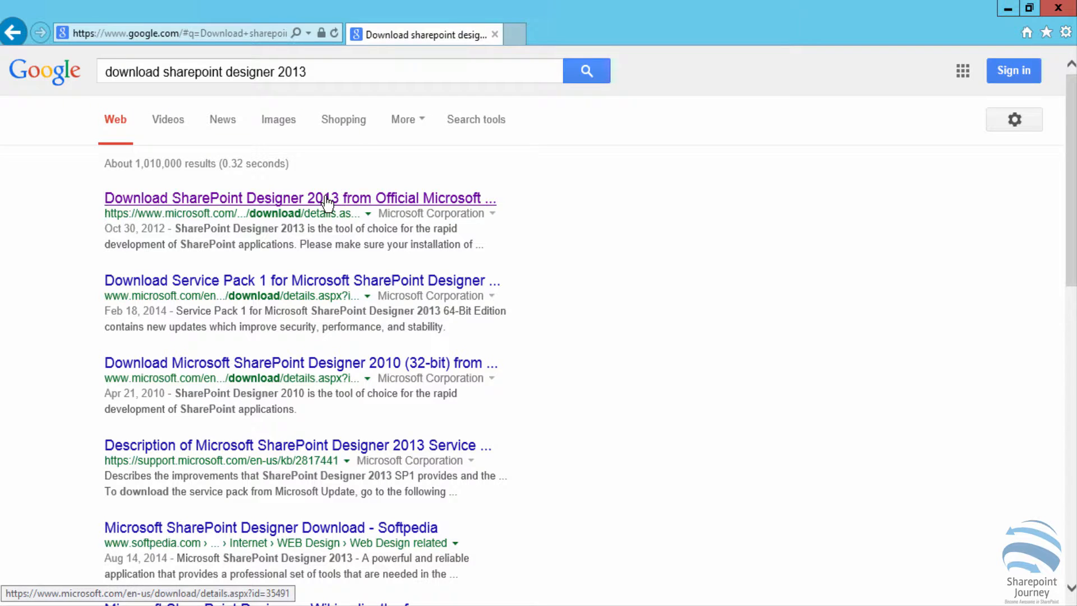
Step: Download sharepointdesigner_64bit.exe from Microsoft's official SharePoint Designer 2013 page
click(323, 197)
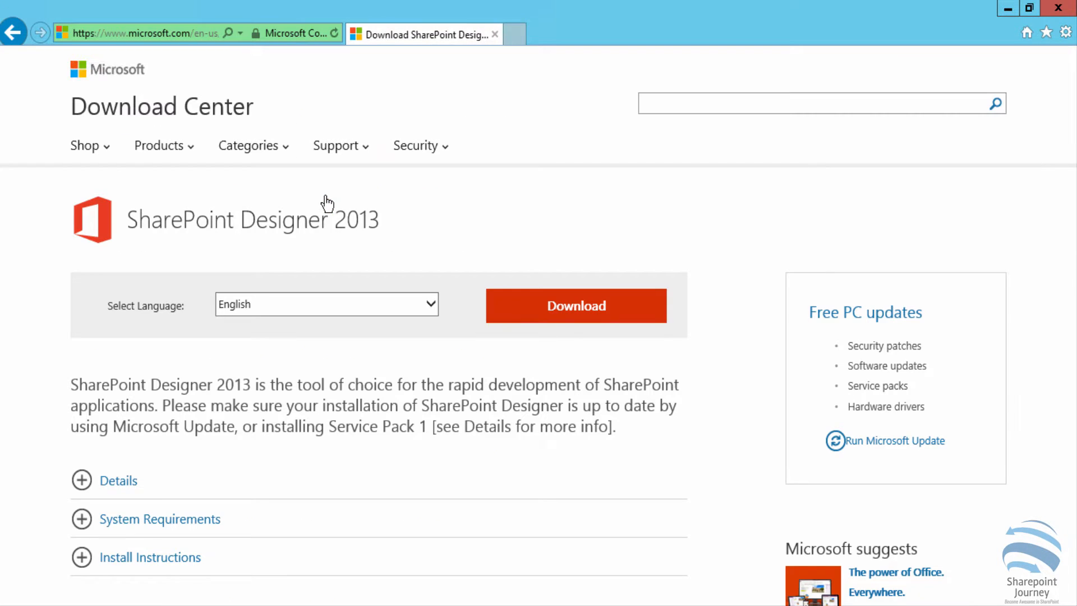
mouse_move(573, 312)
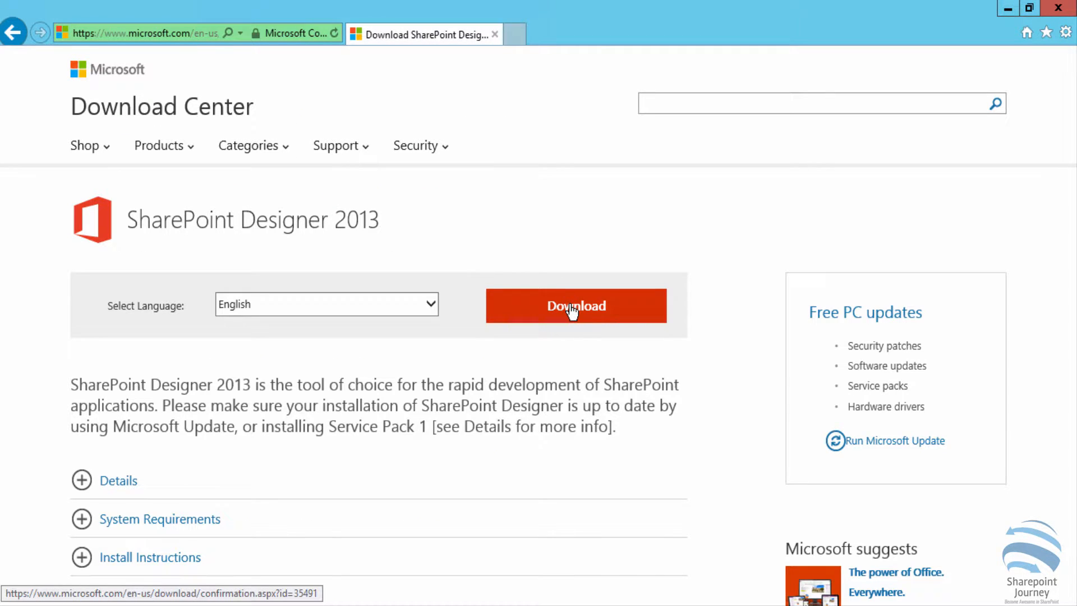
click(576, 306)
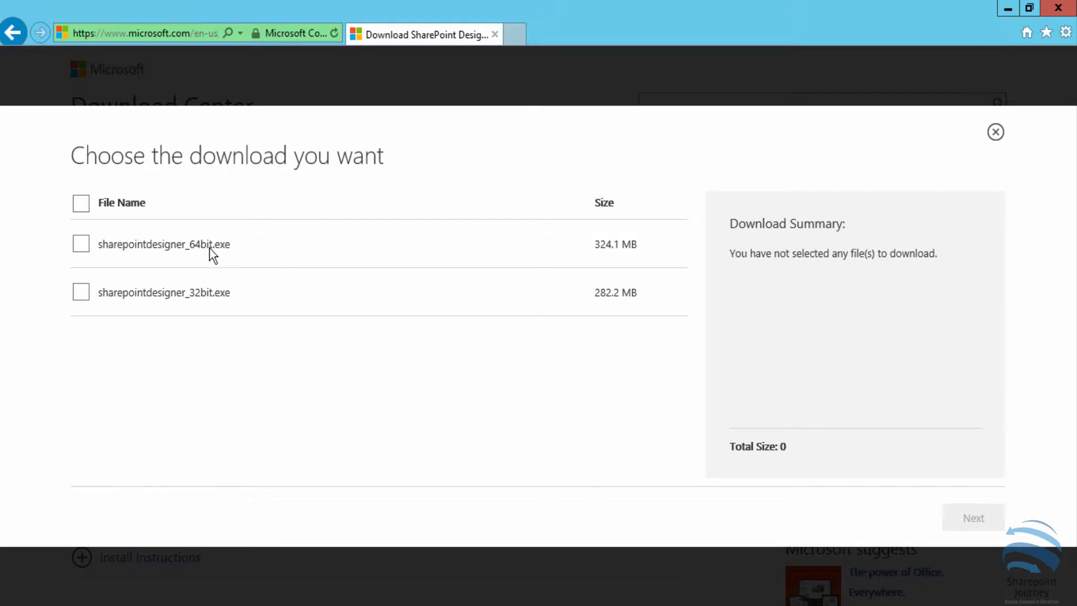
mouse_move(195, 309)
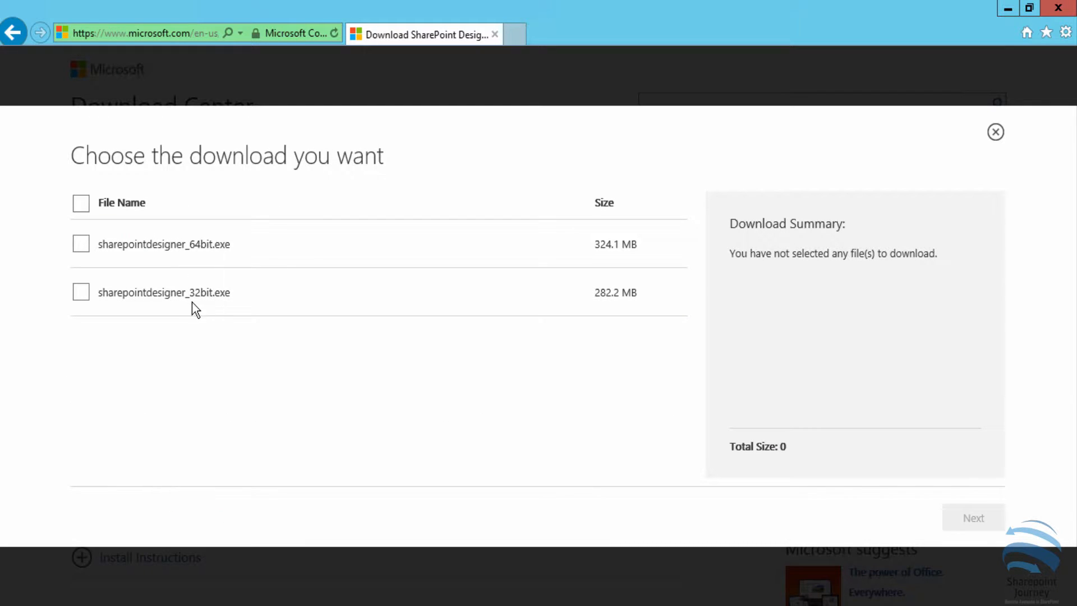
mouse_move(215, 318)
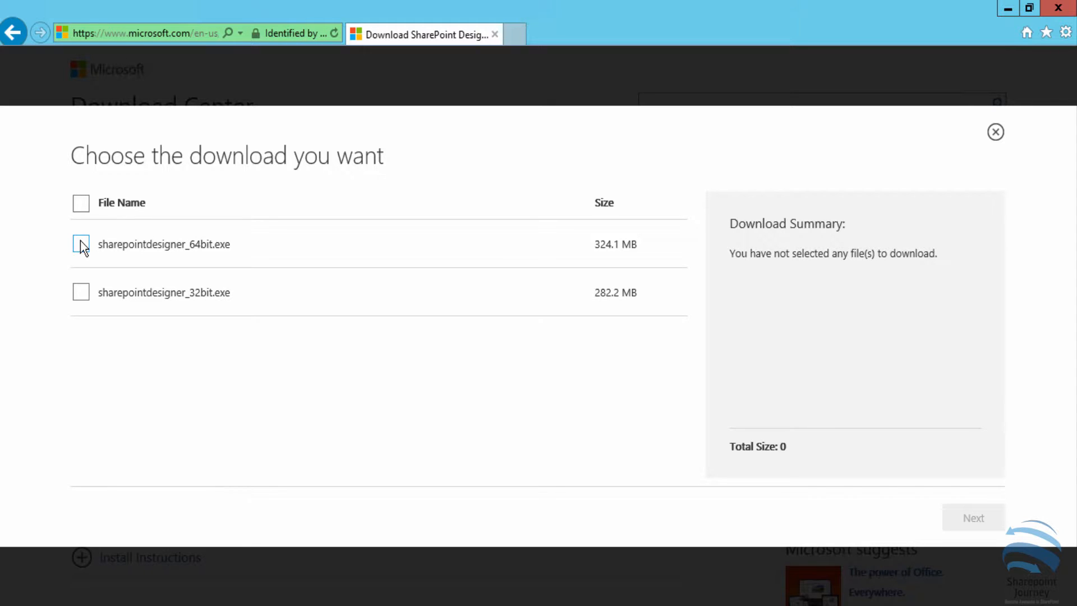
click(81, 244)
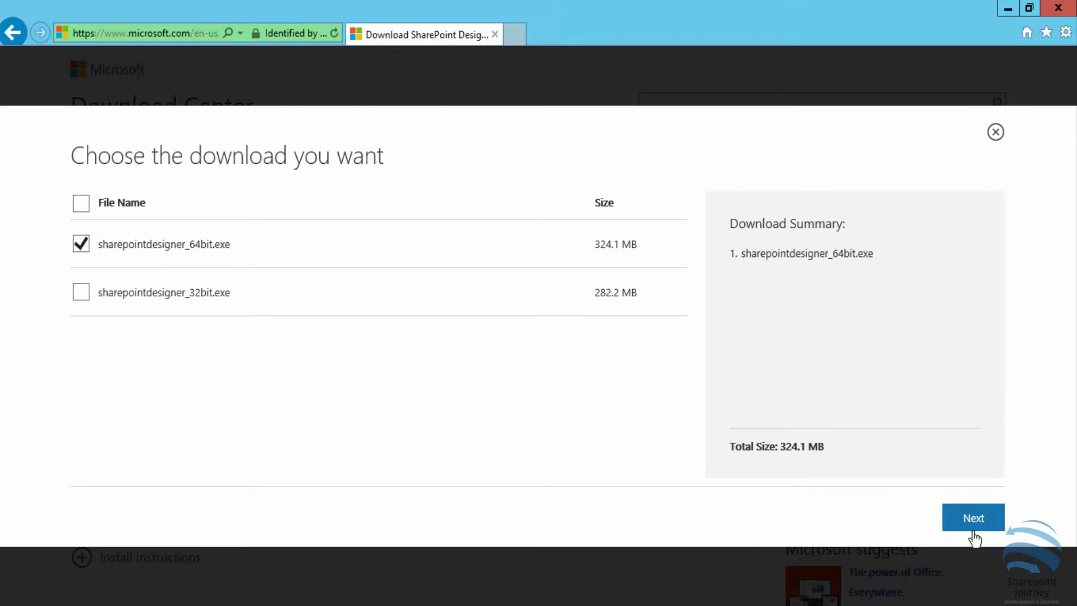
click(974, 517)
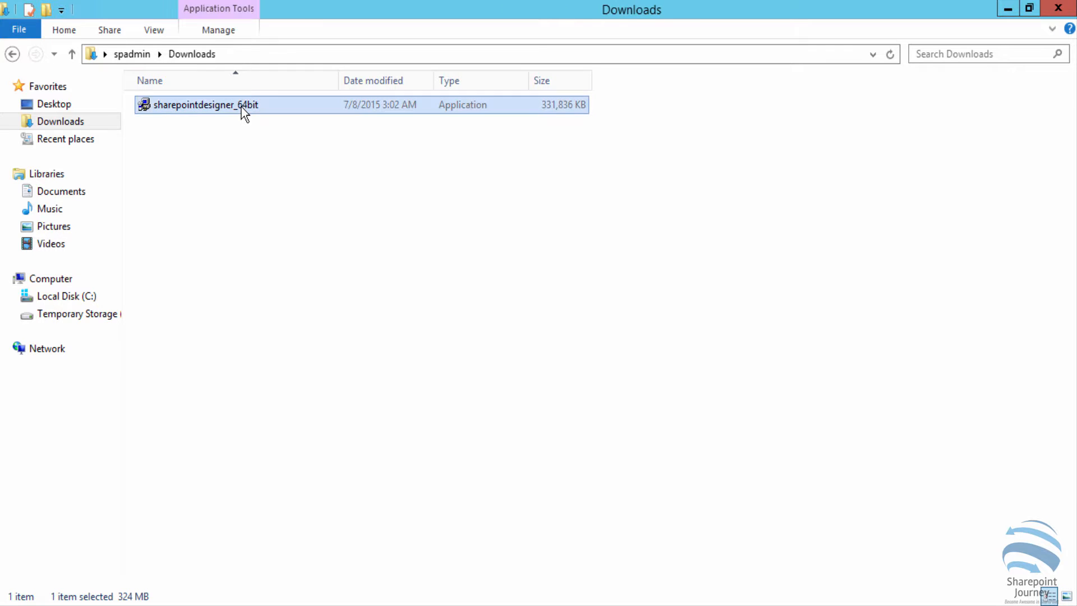
Step: Run sharepointdesigner_64bit from the Downloads folder to open setup
double_click(204, 105)
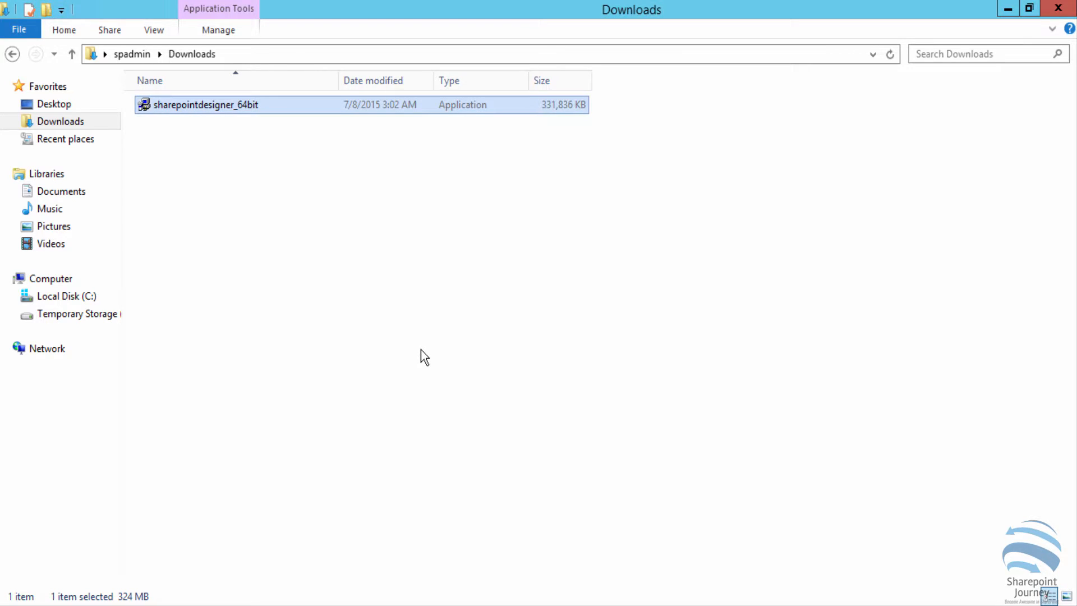
double_click(198, 105)
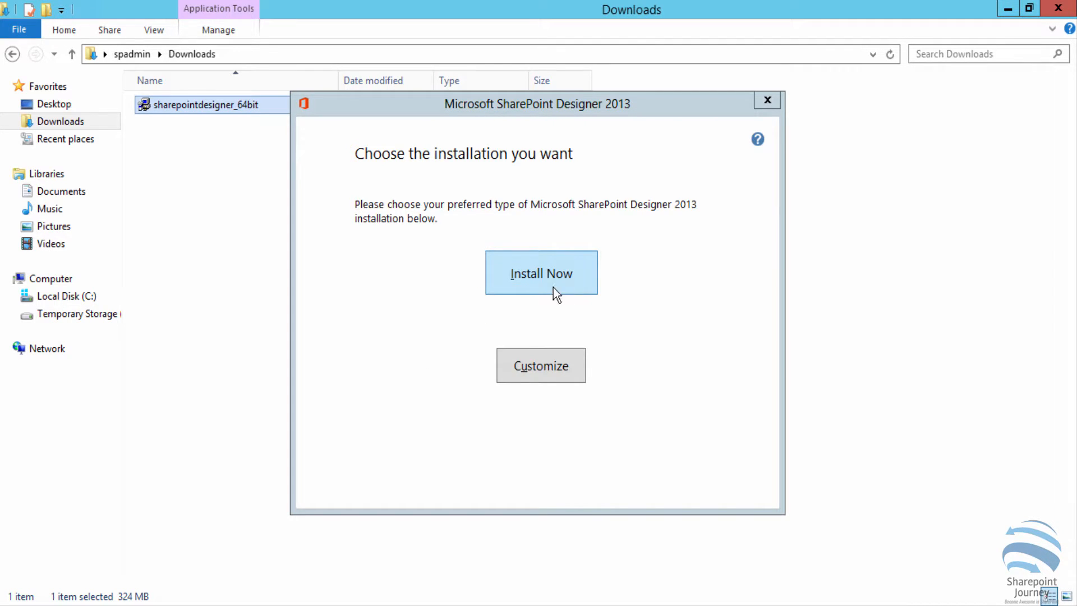
mouse_move(535, 374)
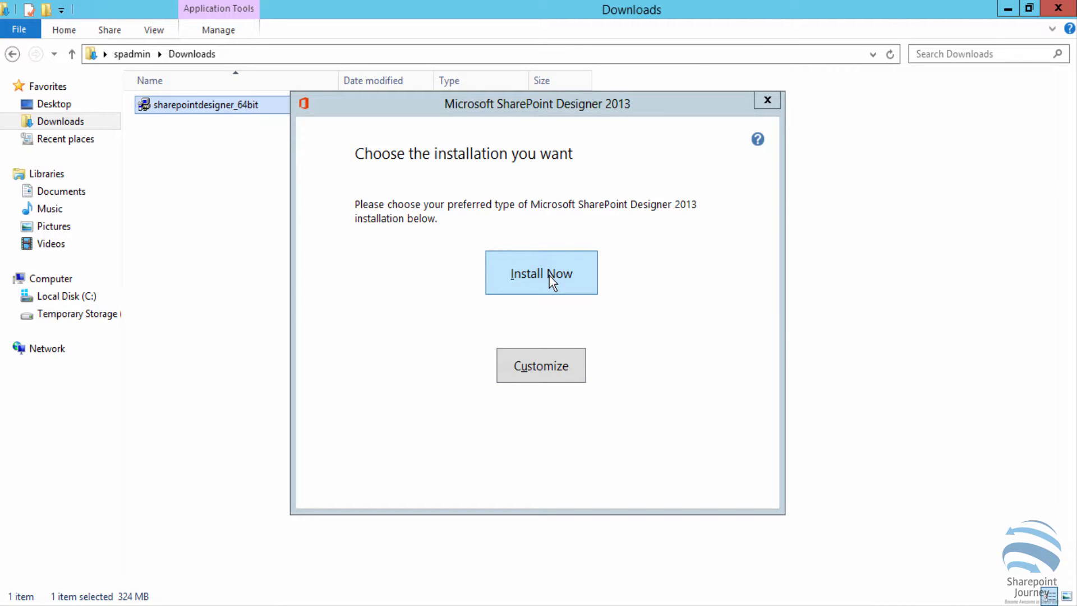
Step: Choose Install Now to install SharePoint Designer 2013 with default settings
click(541, 273)
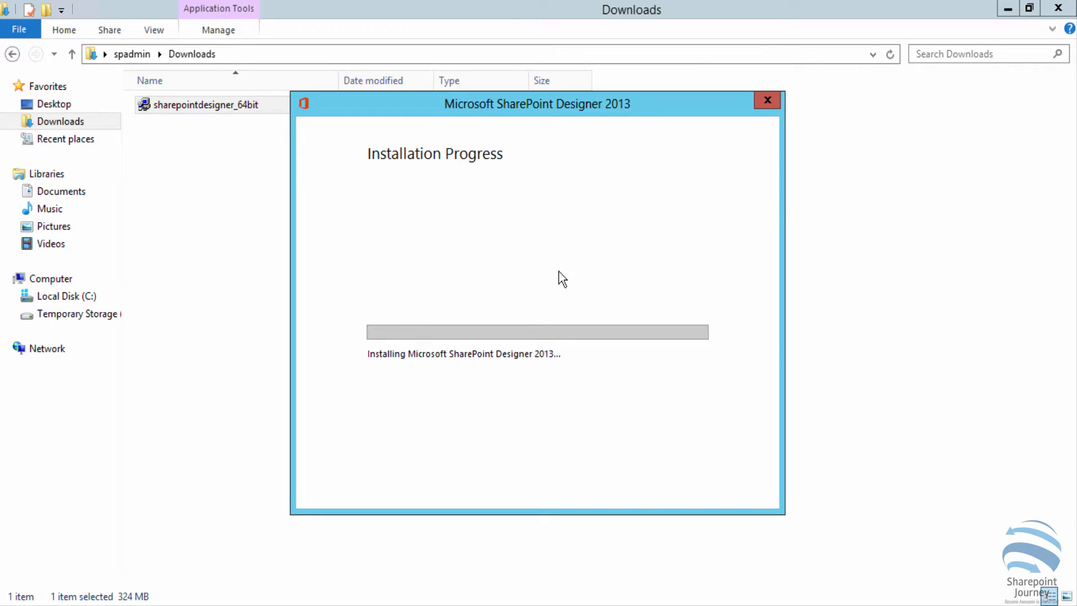
mouse_move(791, 211)
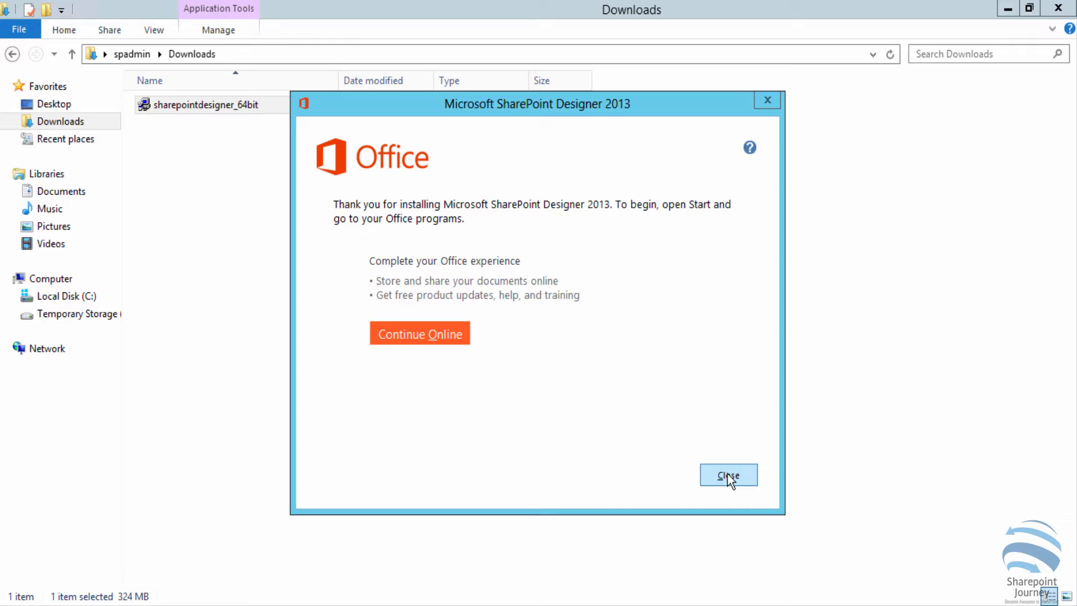
mouse_move(729, 482)
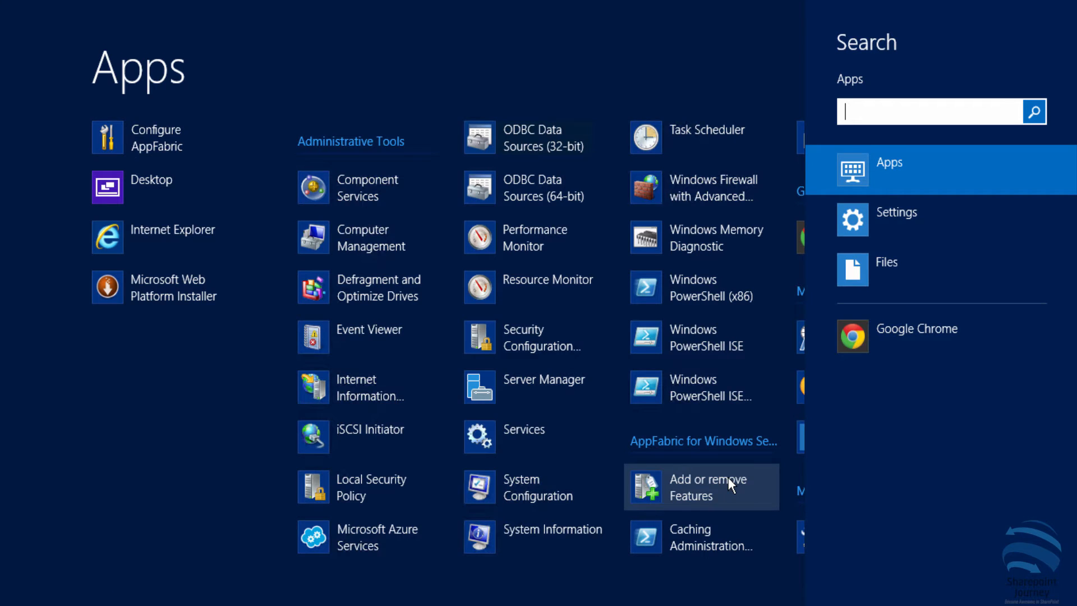
Step: Search Apps for 'sharepo' and launch SharePoint Designer 2013
text(sharepo)
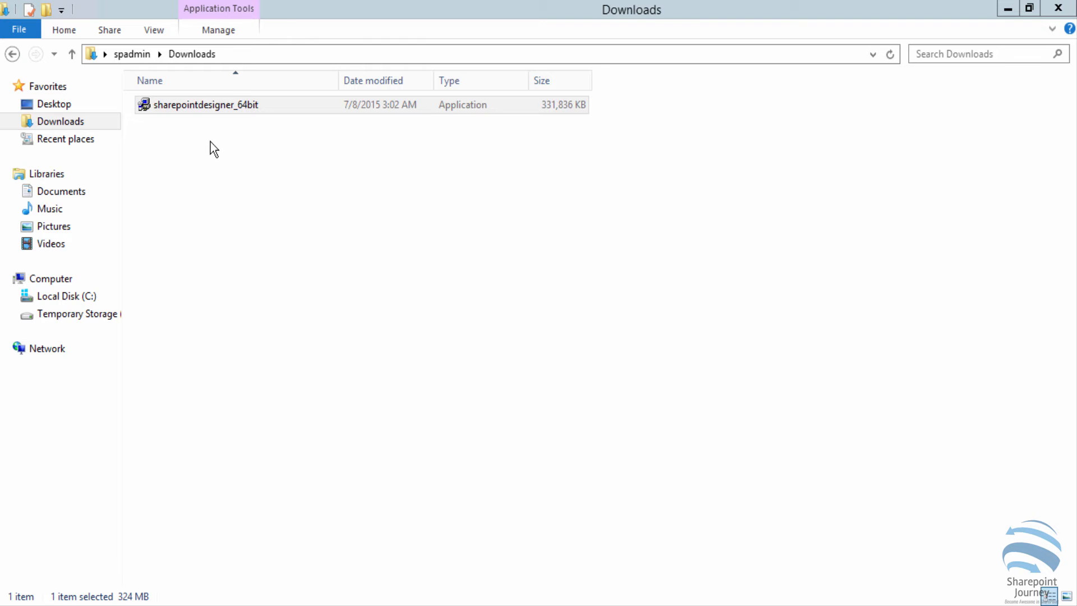
double_click(205, 105)
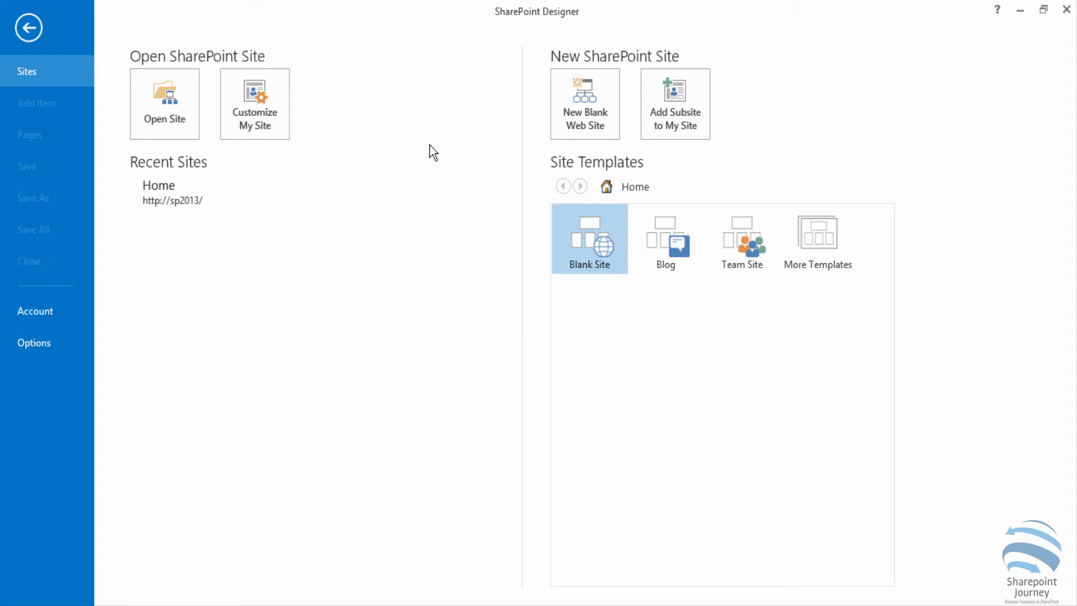